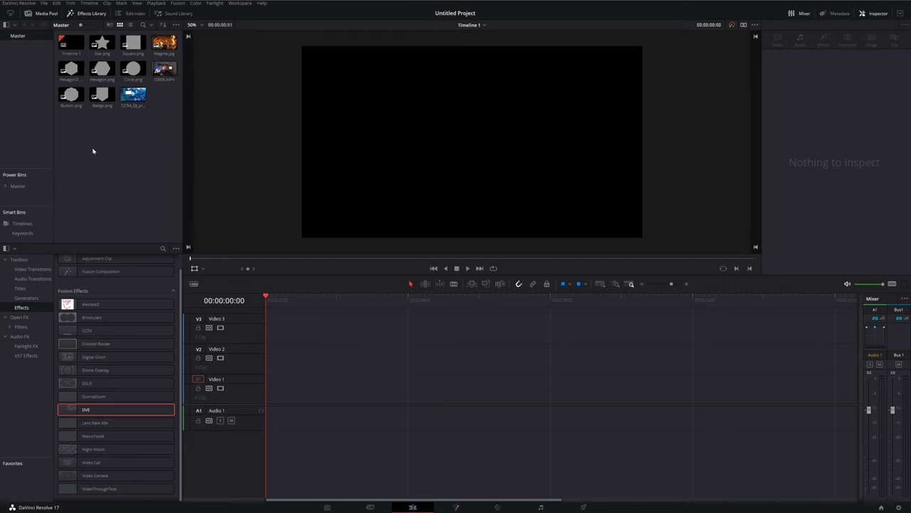
Place hexagon.png from the Media Pool onto video track V2.
click(71, 68)
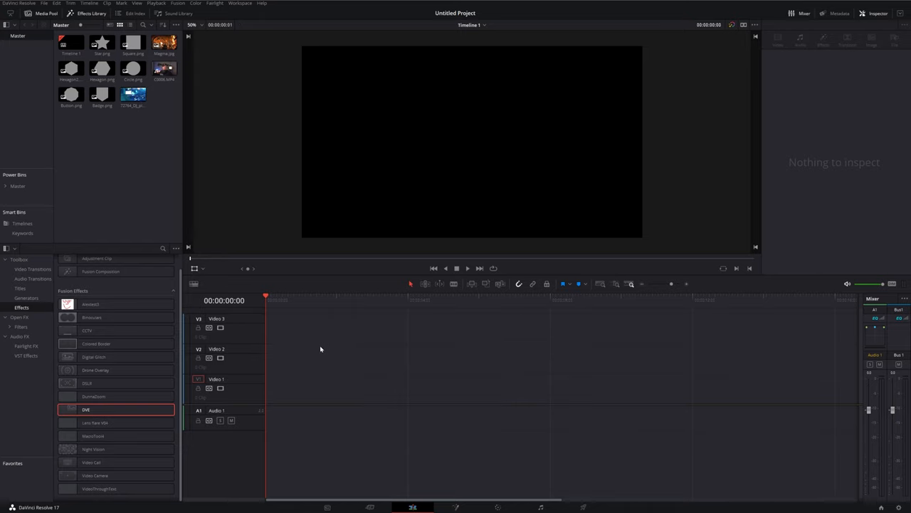
mouse_move(163, 236)
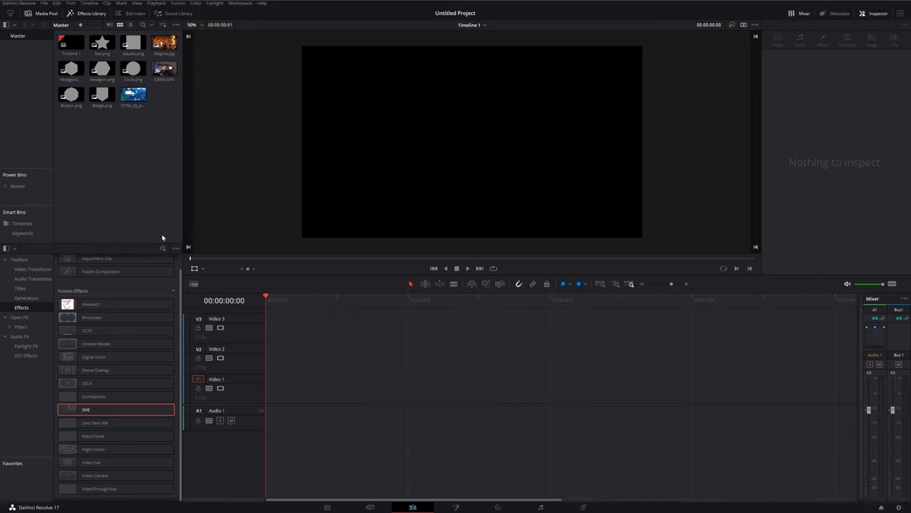
click(103, 94)
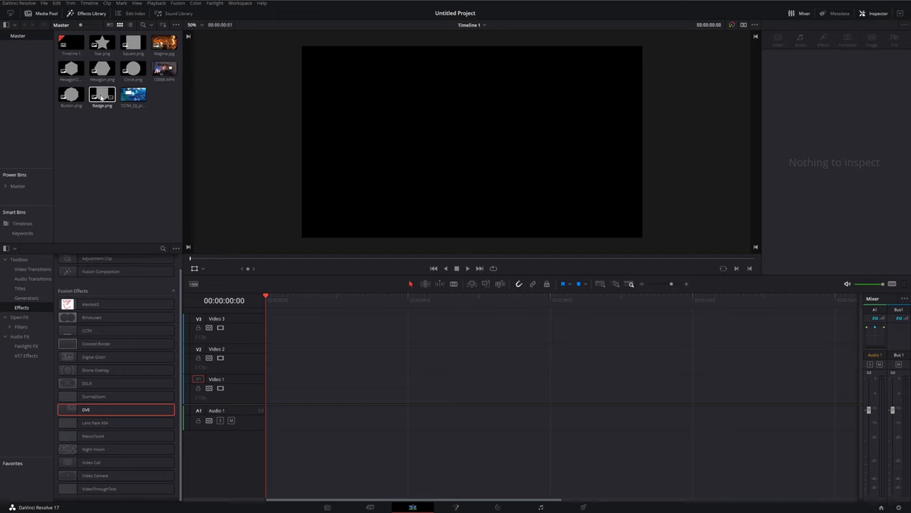
click(101, 68)
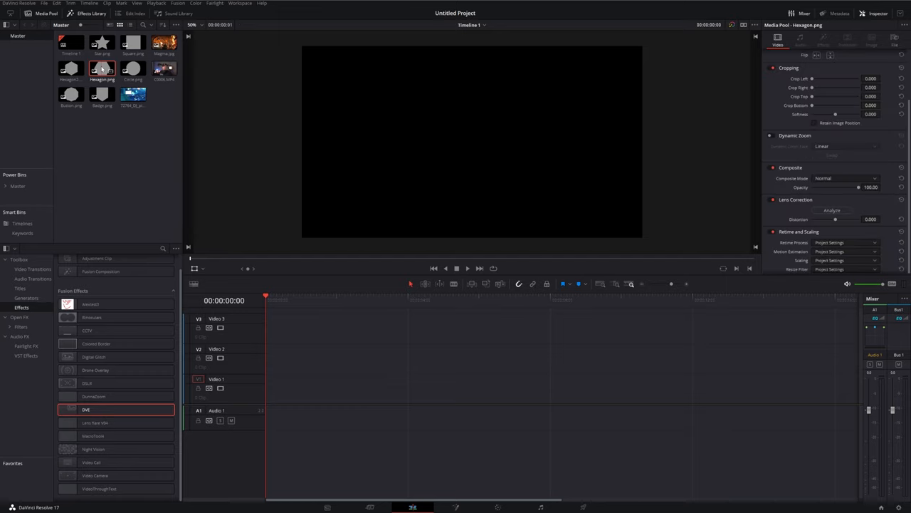
drag(102, 69, 359, 356)
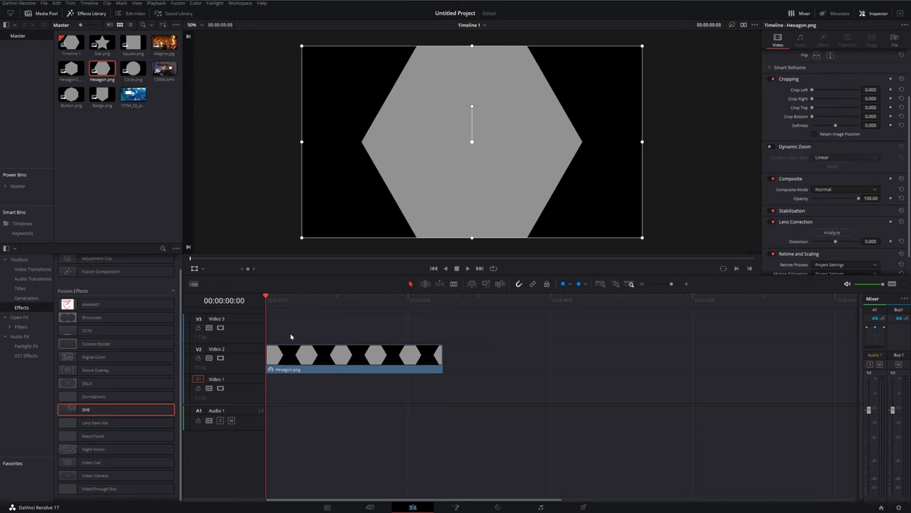
Lengthen the hexagon clip by extending its right edge along the timeline.
drag(441, 362, 544, 362)
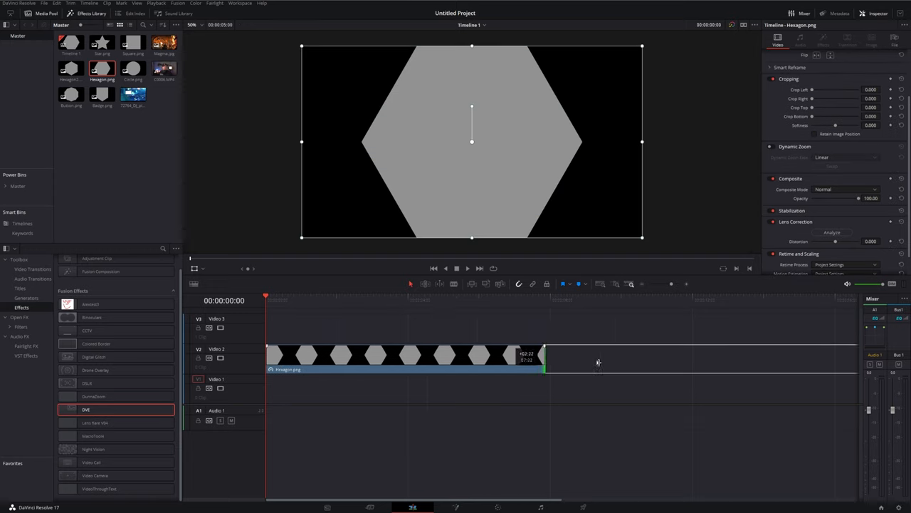
drag(542, 356, 695, 356)
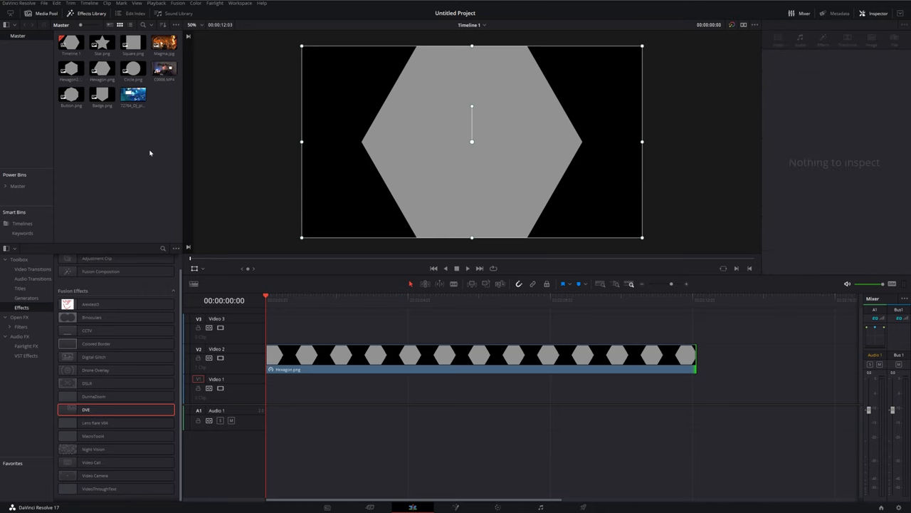
Lay the webcam clip on V3 above the hexagon and select it on the timeline.
click(162, 68)
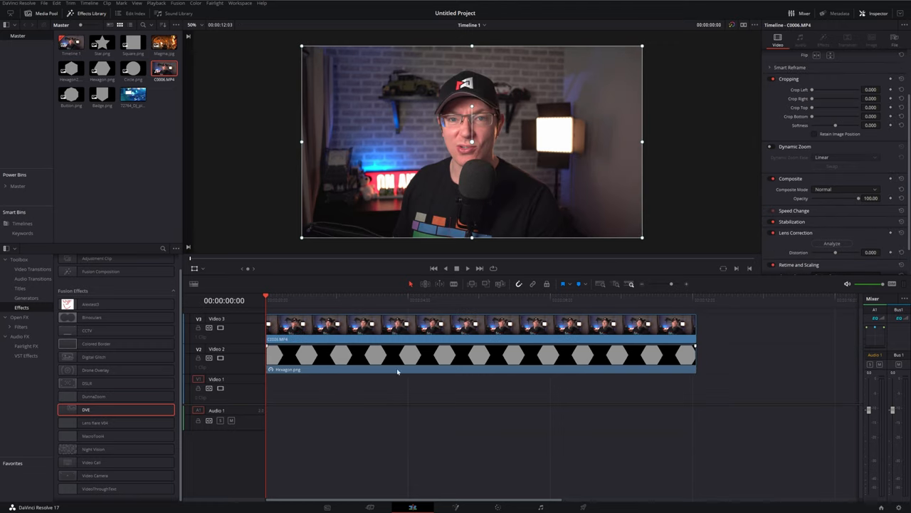
click(356, 335)
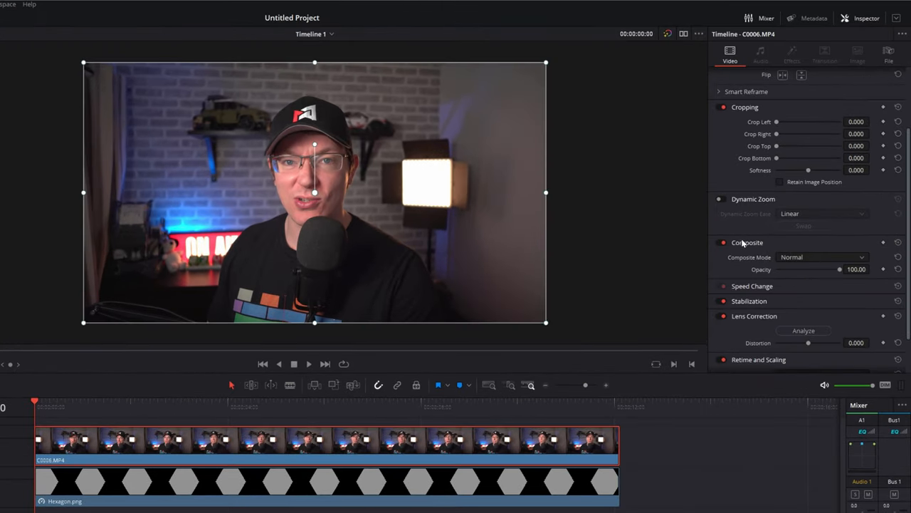
click(745, 242)
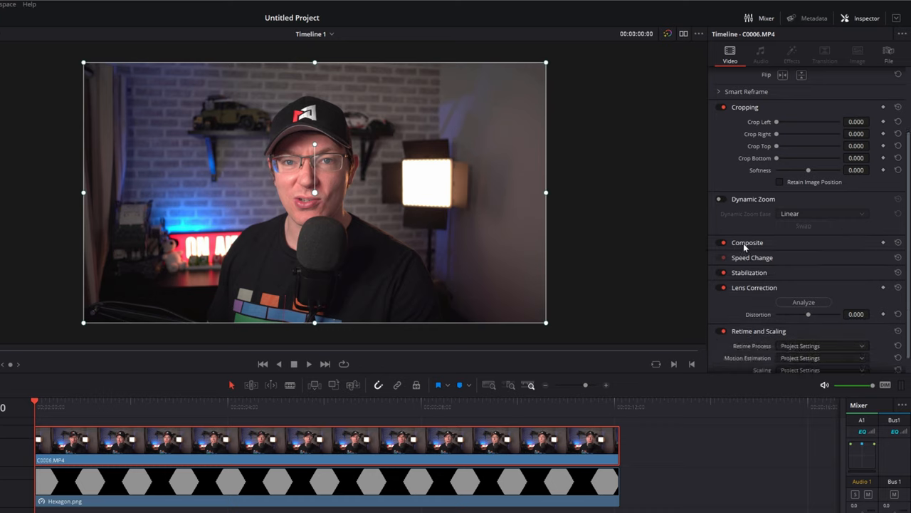
click(747, 242)
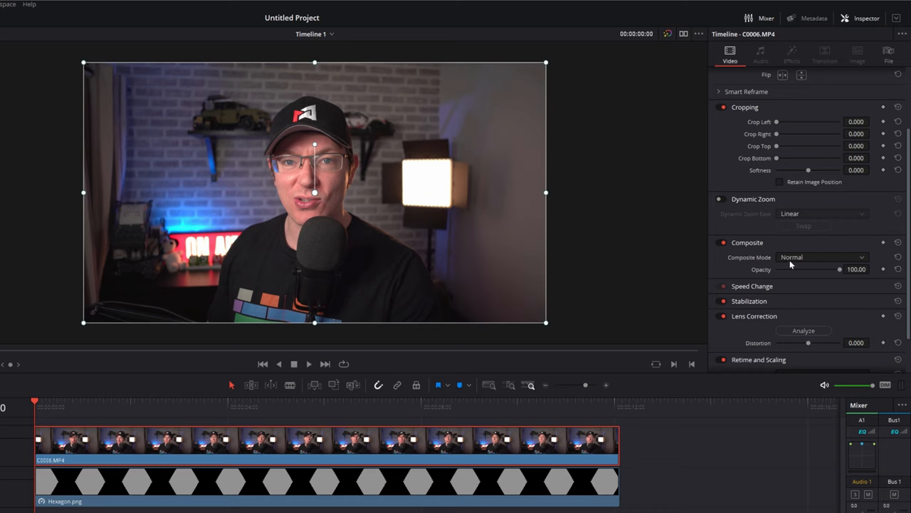
mouse_move(814, 266)
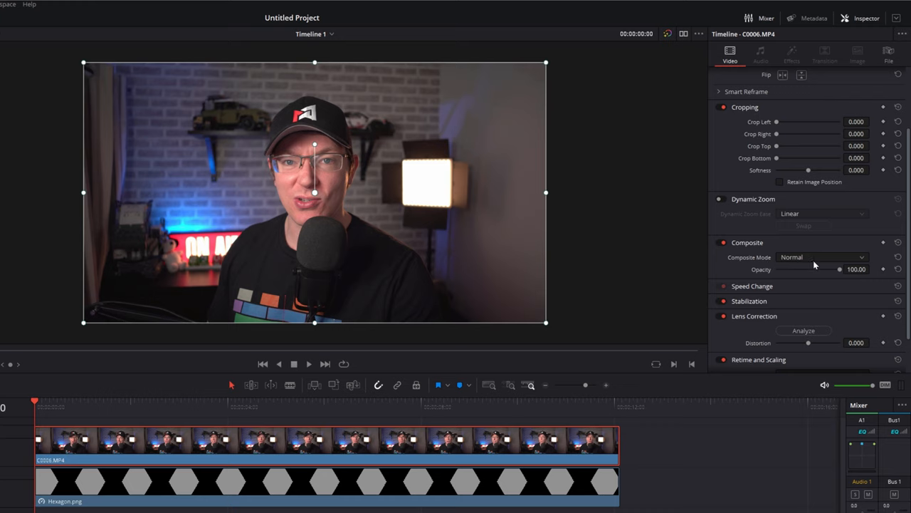
Set the webcam clip's Composite Mode to Foreground in the Inspector.
click(823, 256)
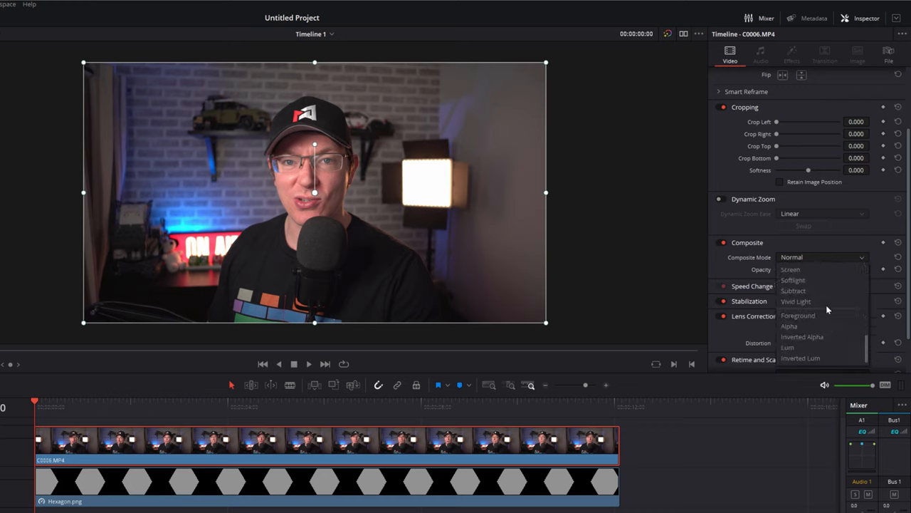
mouse_move(806, 316)
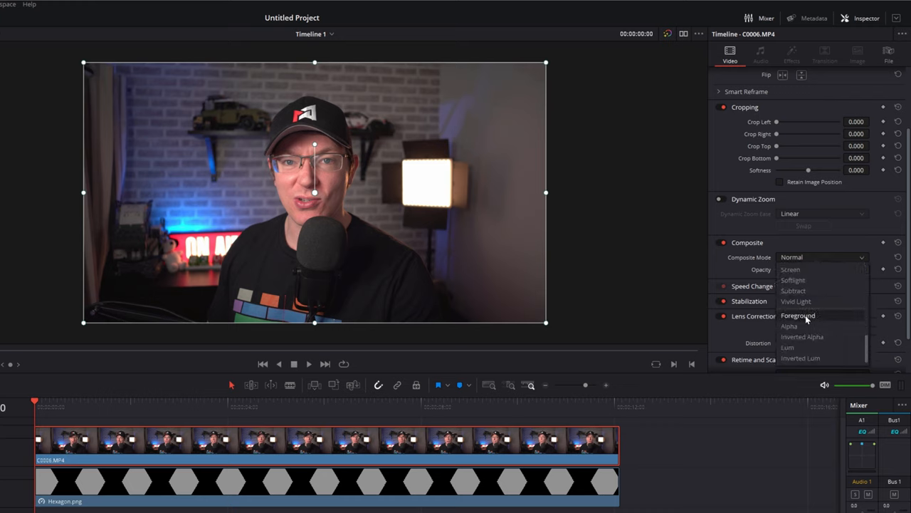
click(799, 316)
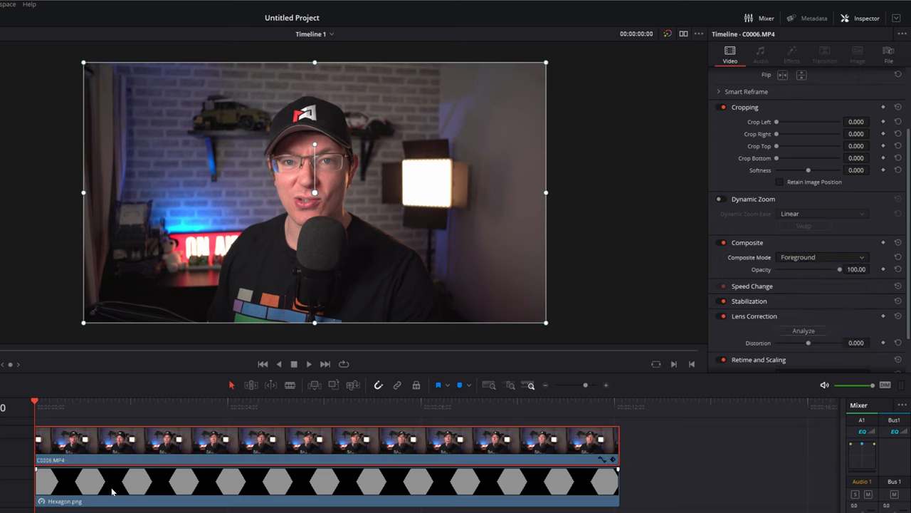
Set the hexagon.png clip's Composite Mode to Alpha so it masks the webcam.
click(402, 487)
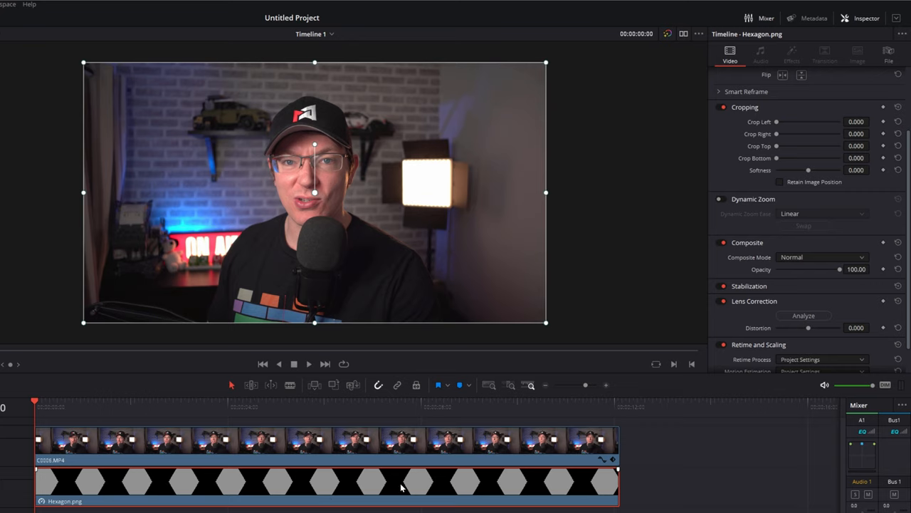
mouse_move(434, 487)
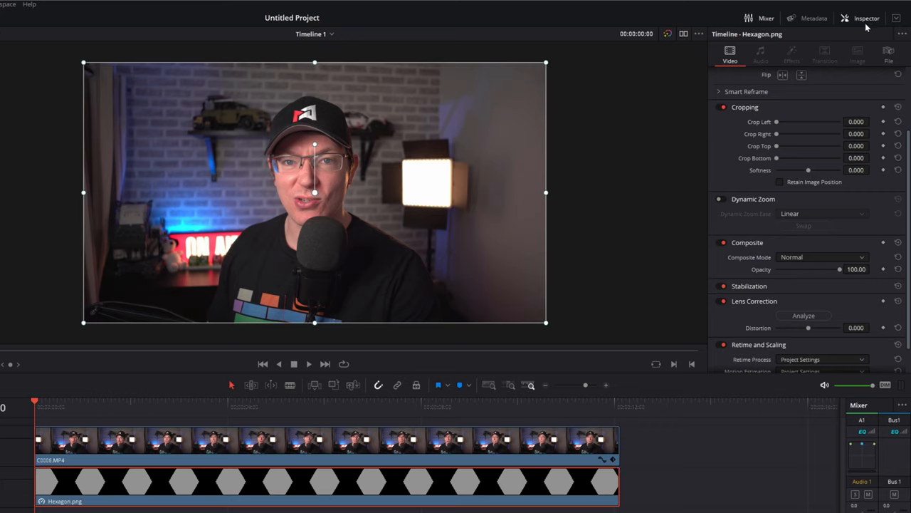
click(820, 256)
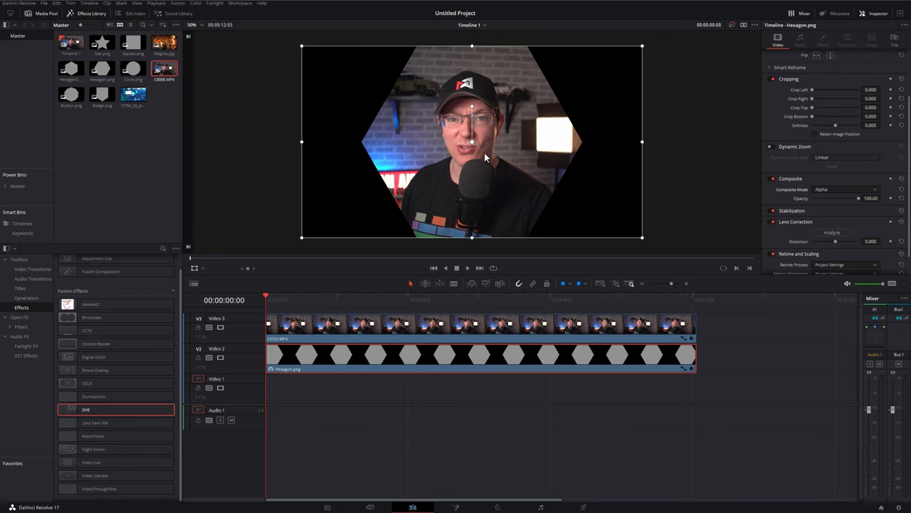
mouse_move(454, 128)
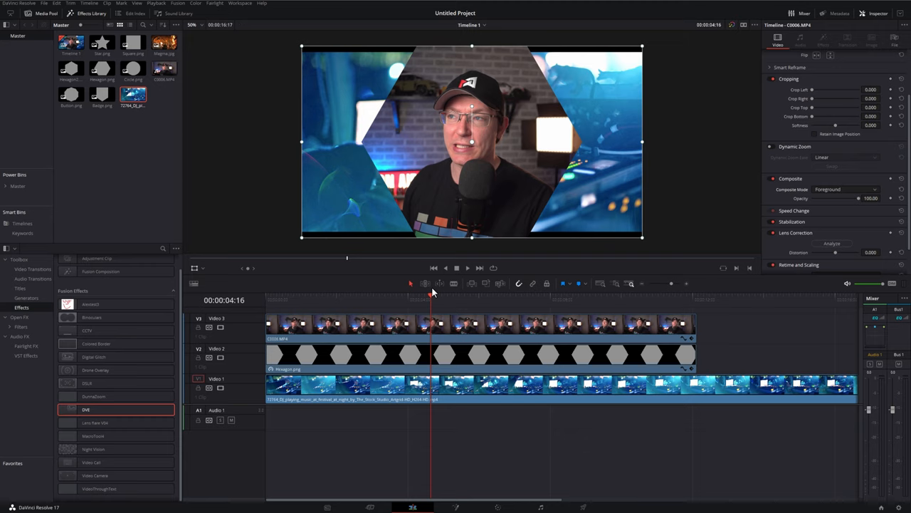
mouse_move(438, 285)
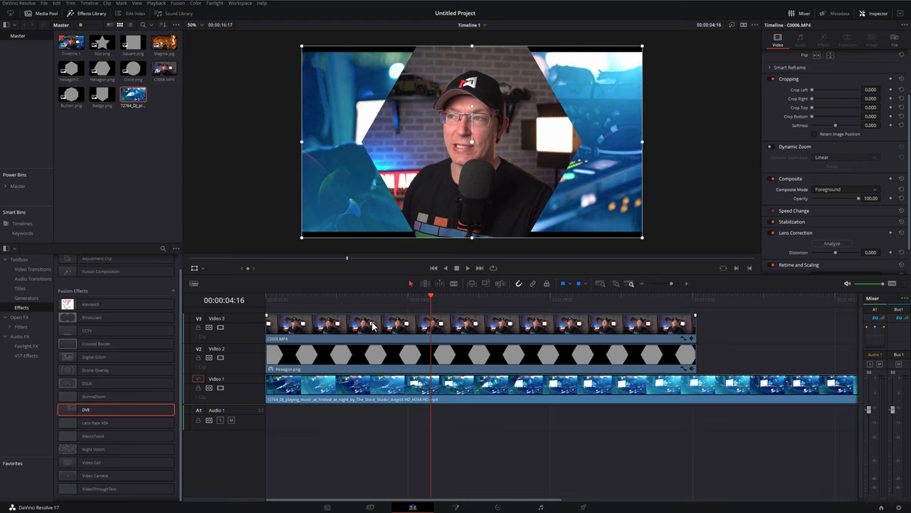
click(487, 336)
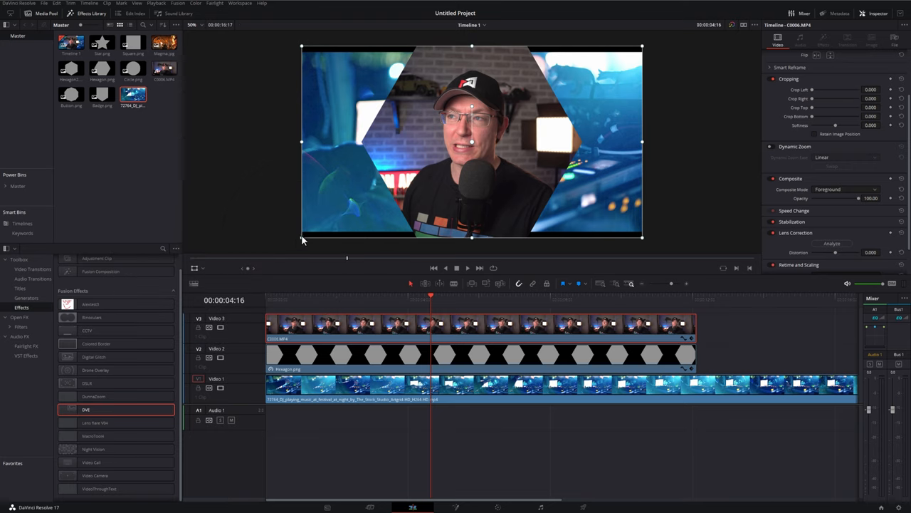
drag(302, 239, 349, 212)
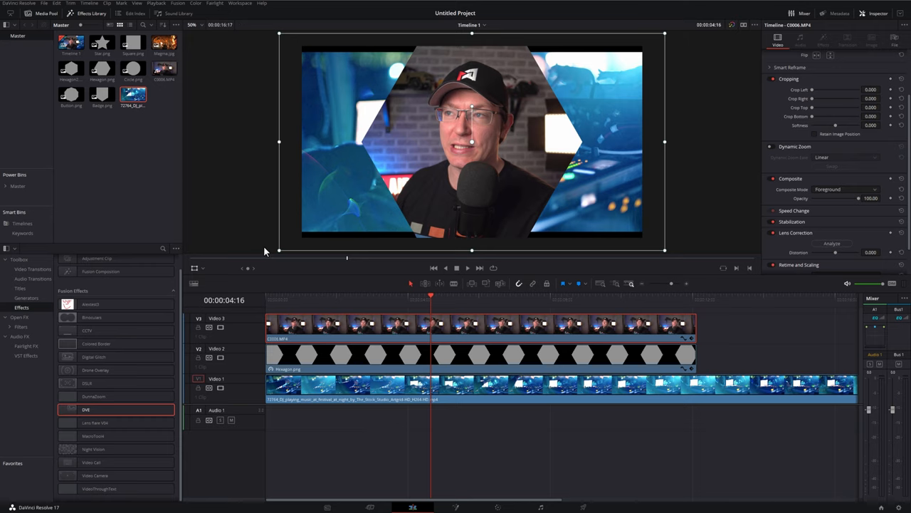
click(339, 363)
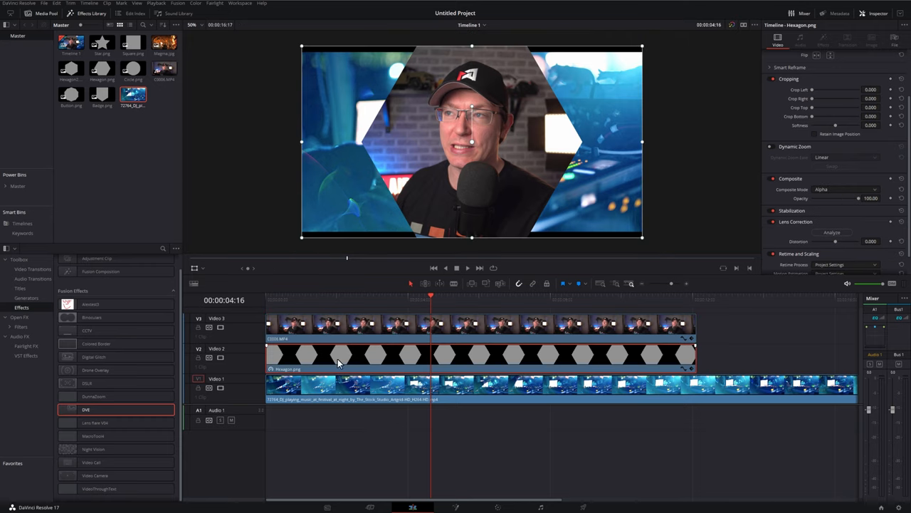
click(336, 327)
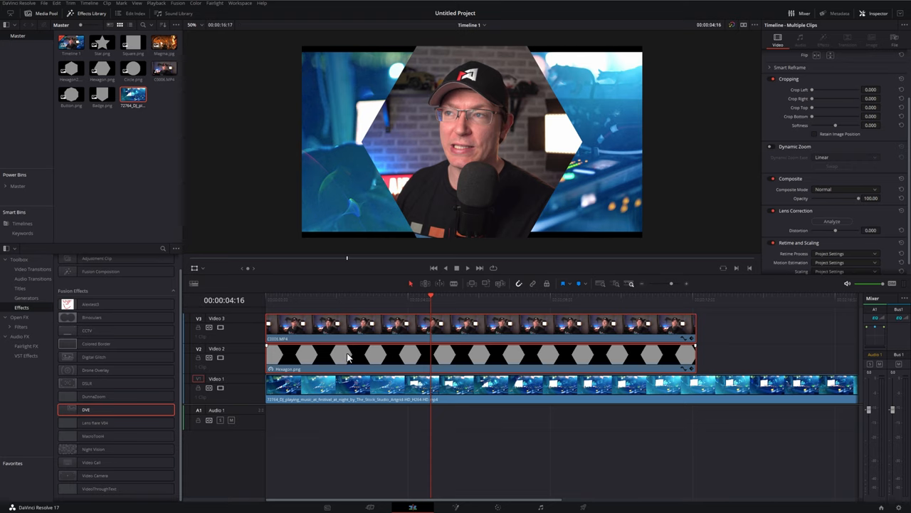
Create a New Compound Clip from both clips and move the shrunken inset to the top-right corner.
right_click(347, 359)
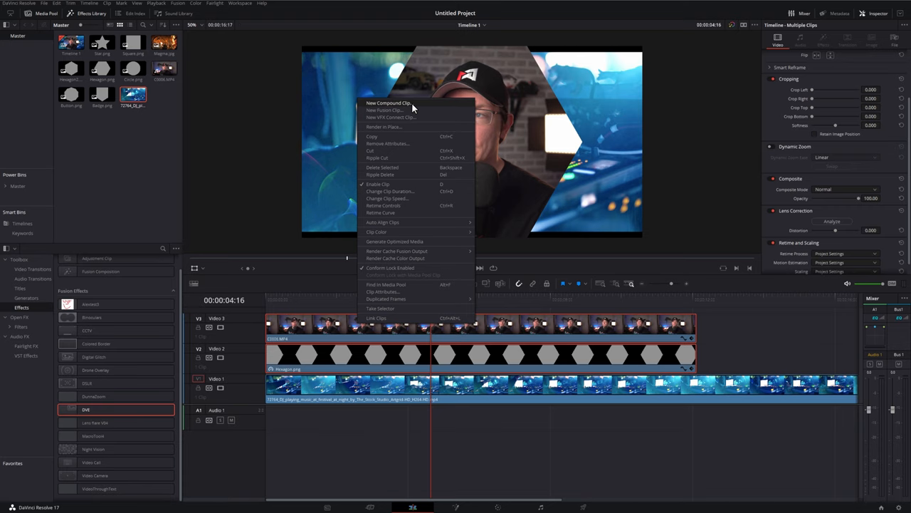
click(388, 102)
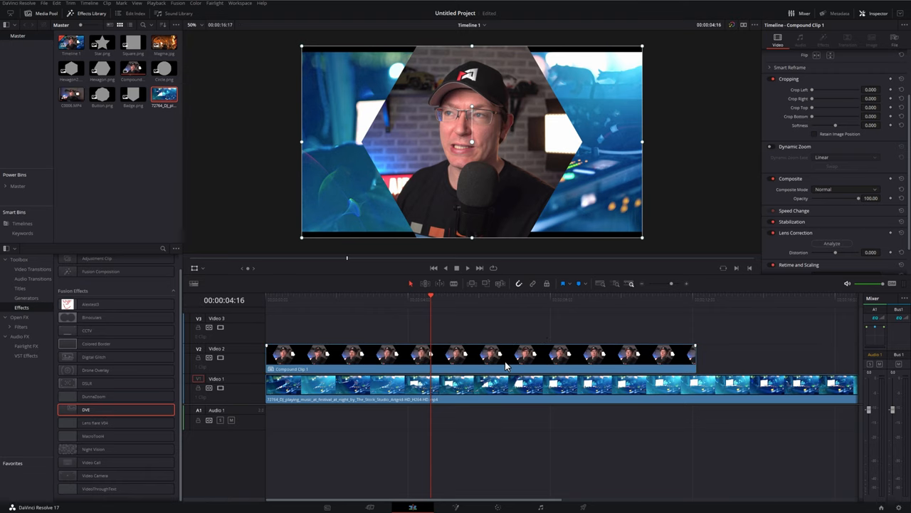
mouse_move(502, 362)
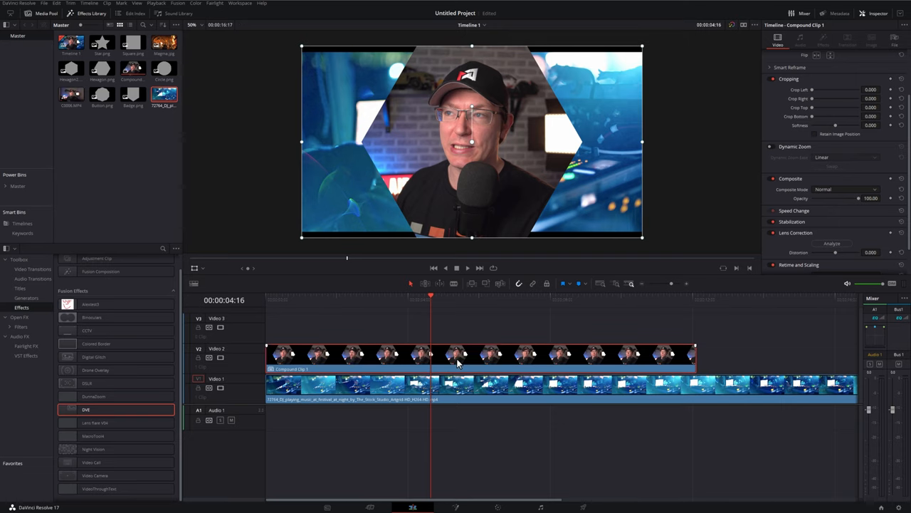
mouse_move(282, 294)
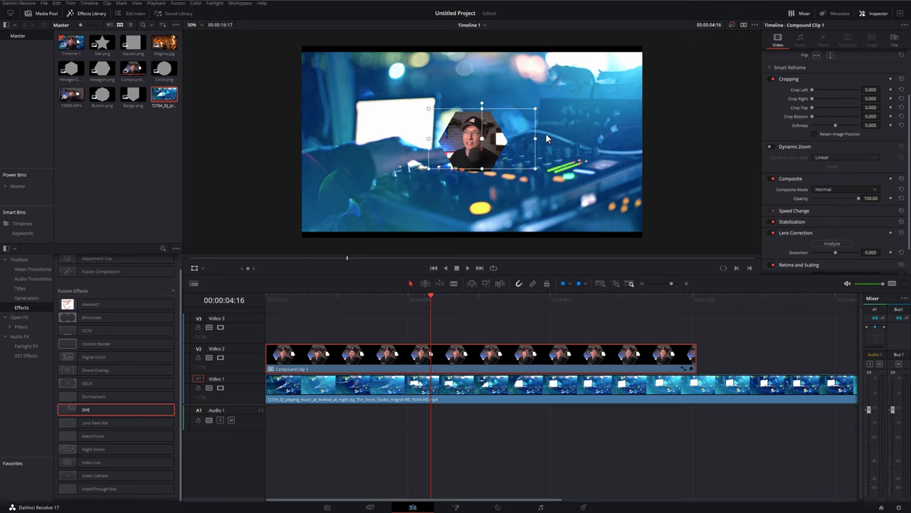
drag(481, 139, 595, 86)
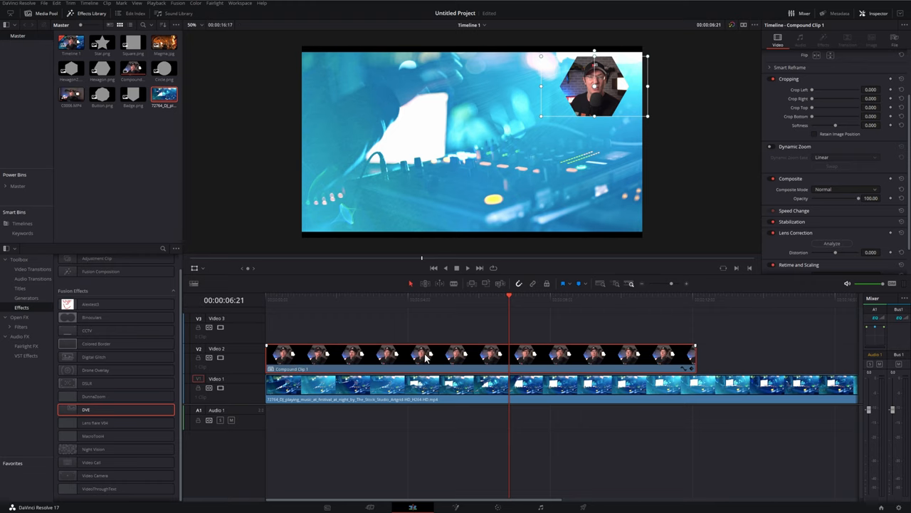
Decompose the compound in place, put Button.png on V2 and extend it to the webcam's length.
right_click(427, 356)
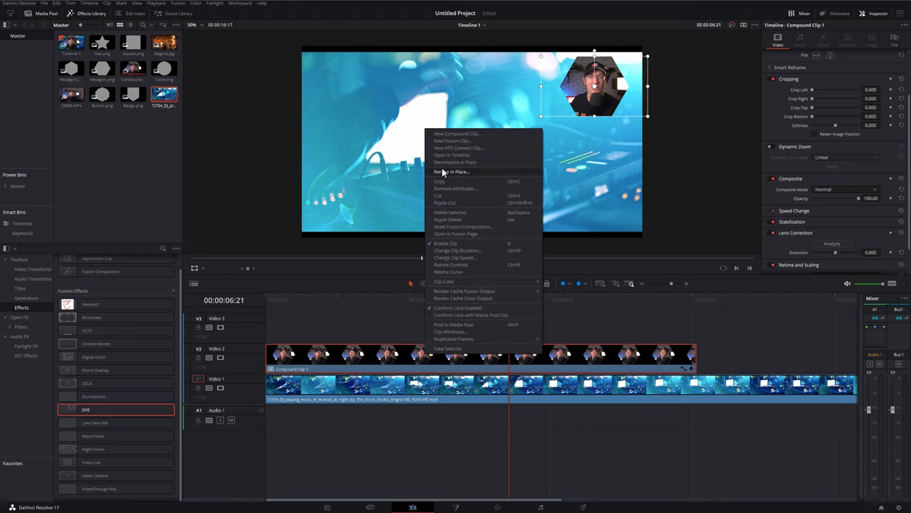
mouse_move(481, 162)
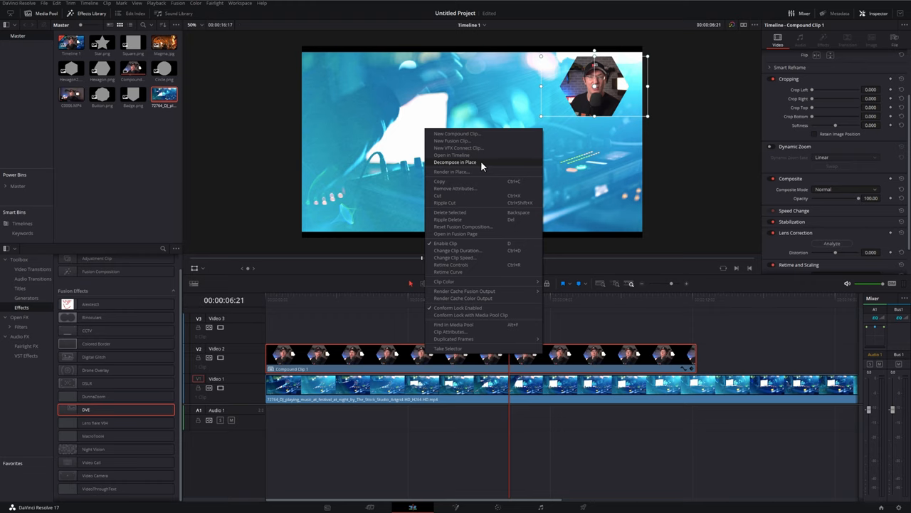
click(453, 162)
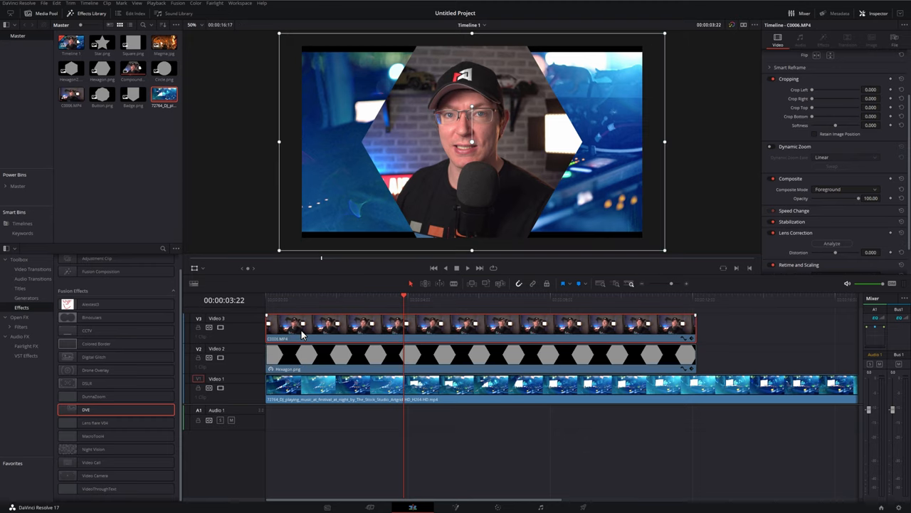
click(313, 364)
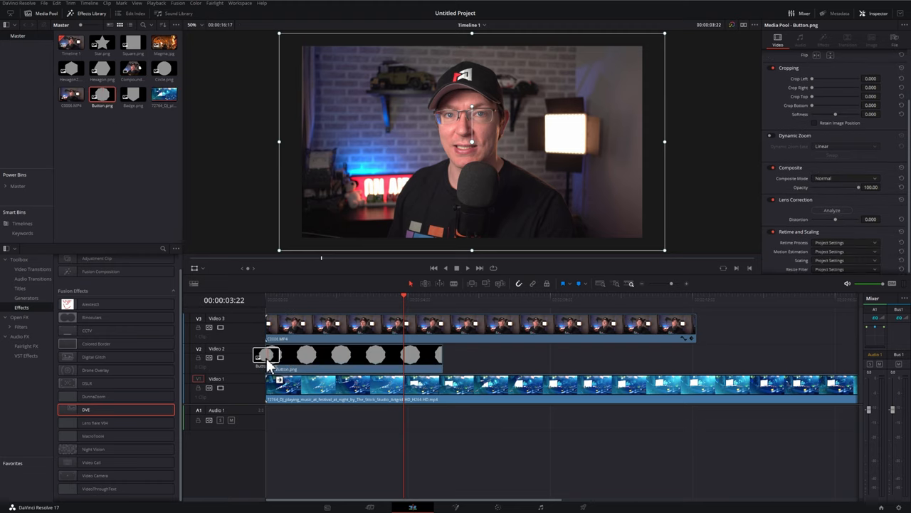
drag(441, 355, 696, 355)
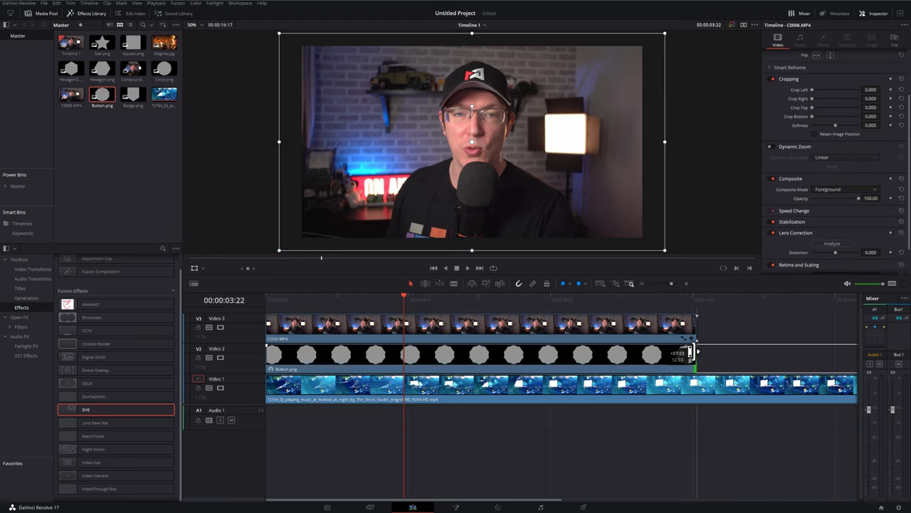
Set the circle image to mask the webcam and combine both into a new compound clip.
click(852, 188)
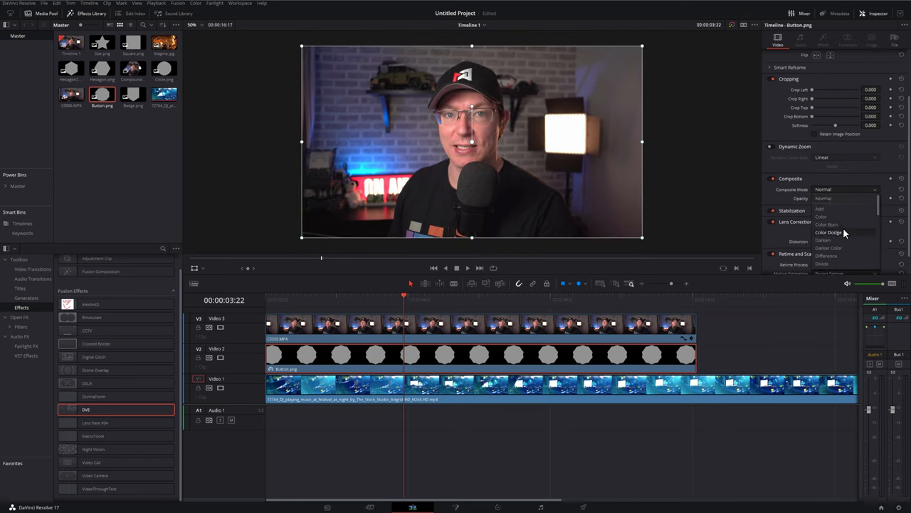
click(848, 188)
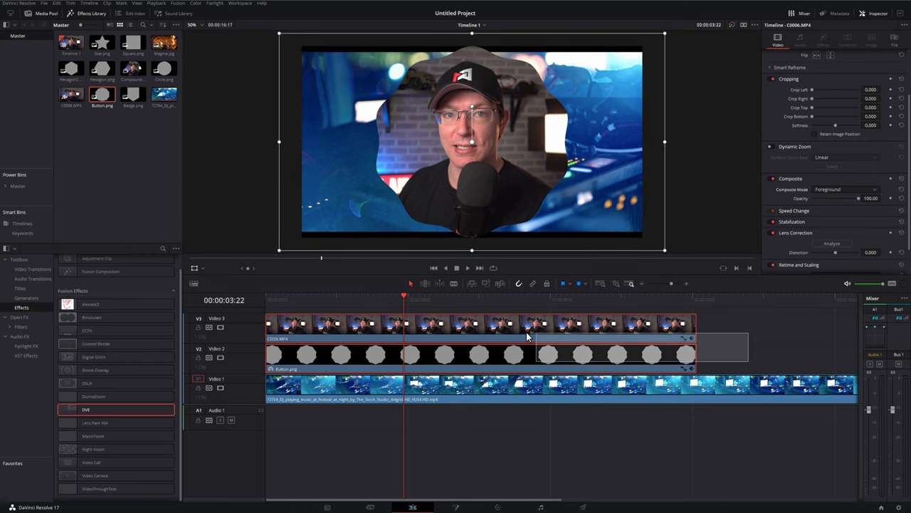
right_click(527, 336)
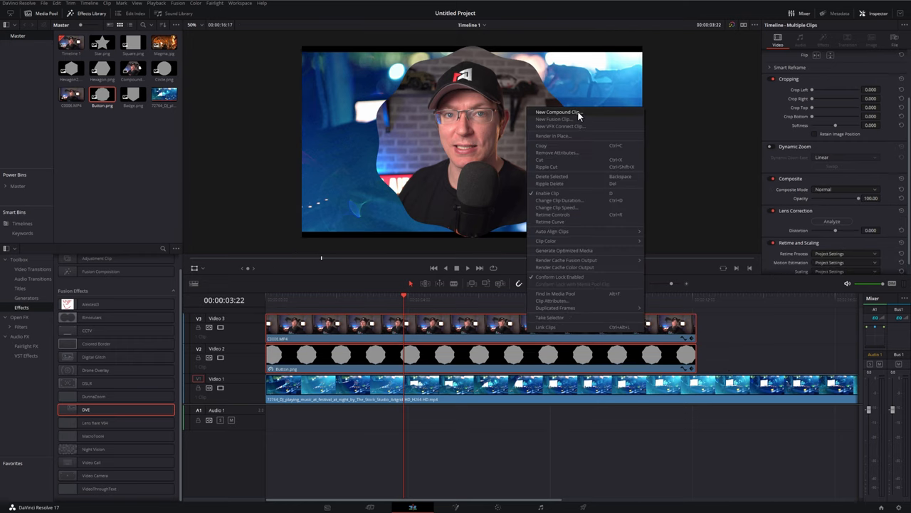
click(549, 111)
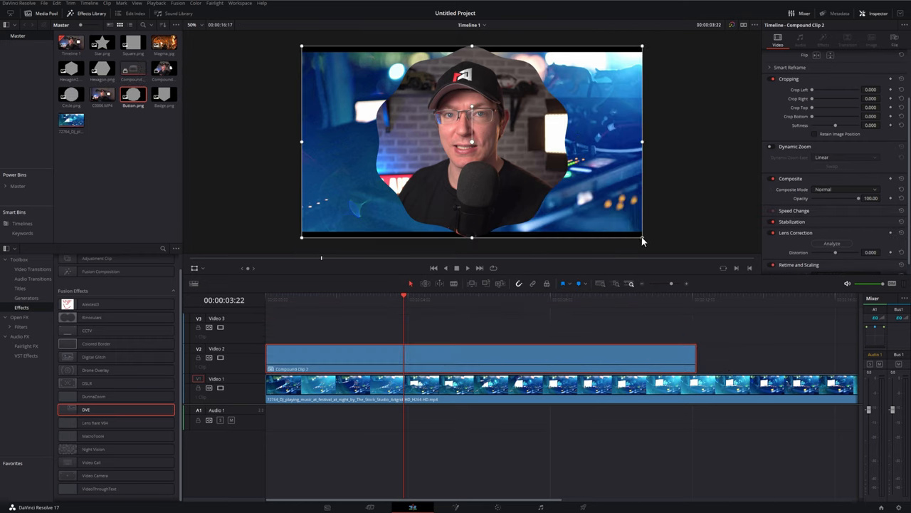